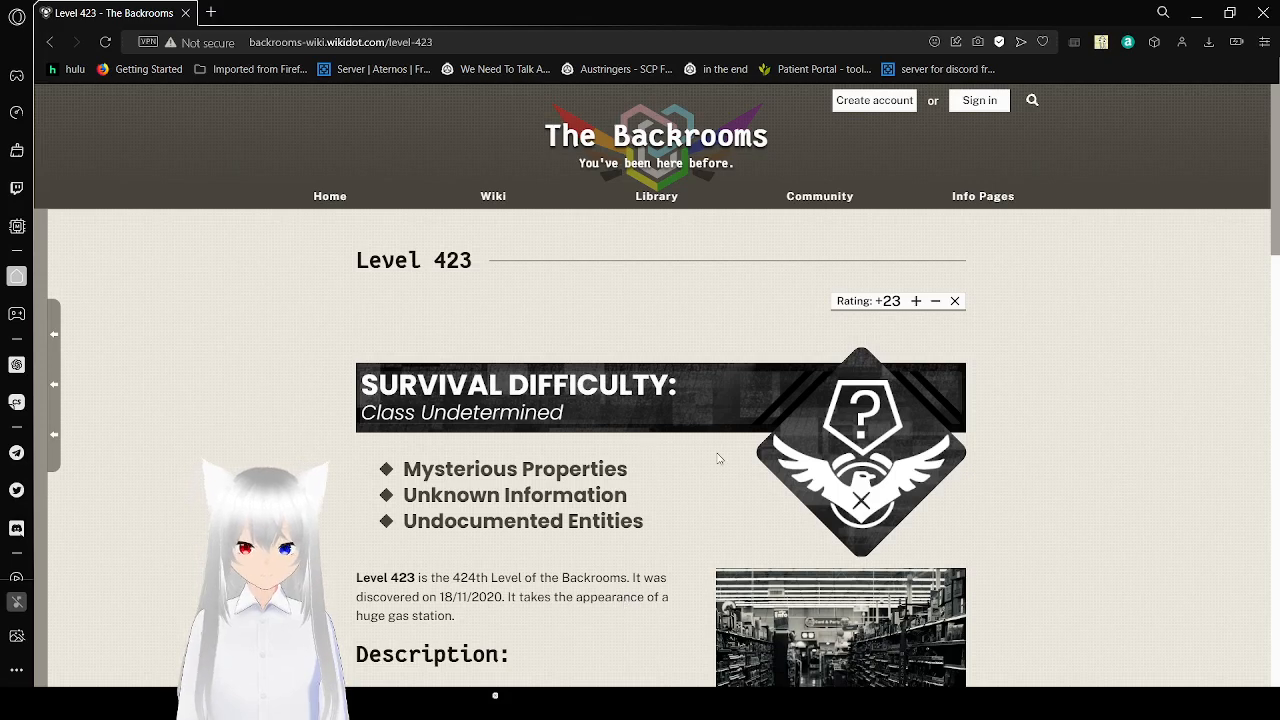
mouse_move(968, 468)
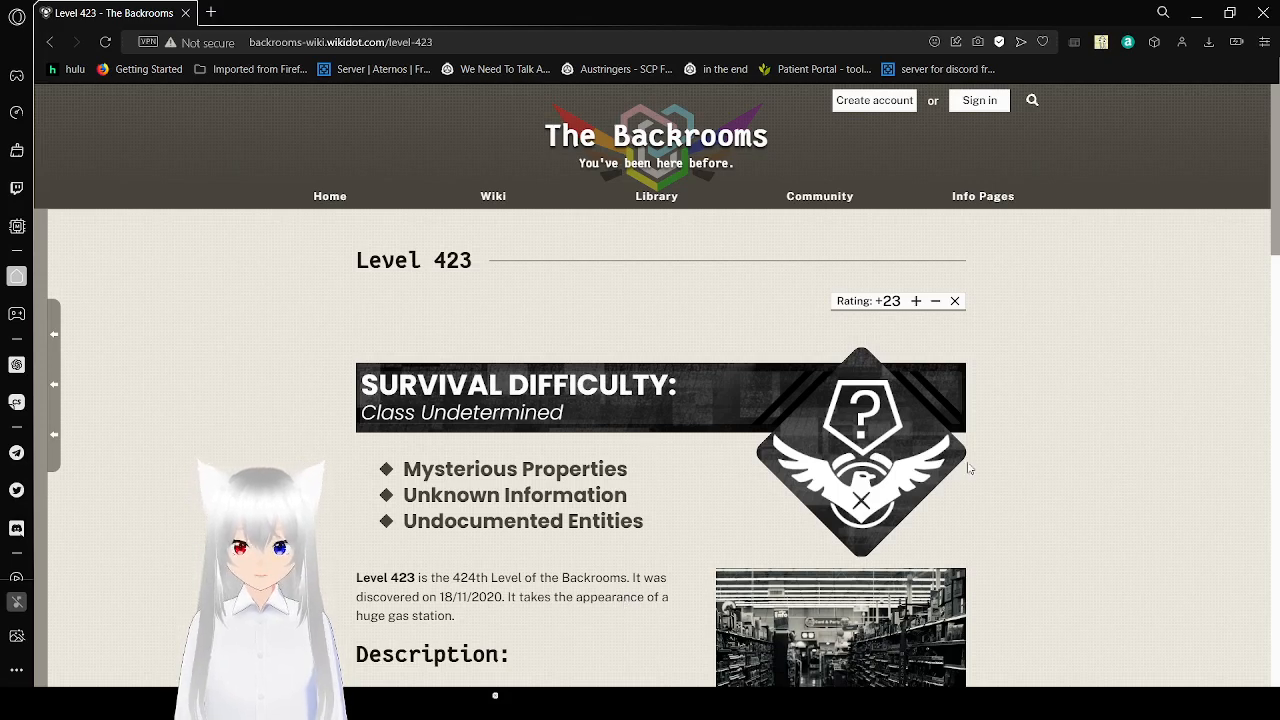
scroll(down, 3)
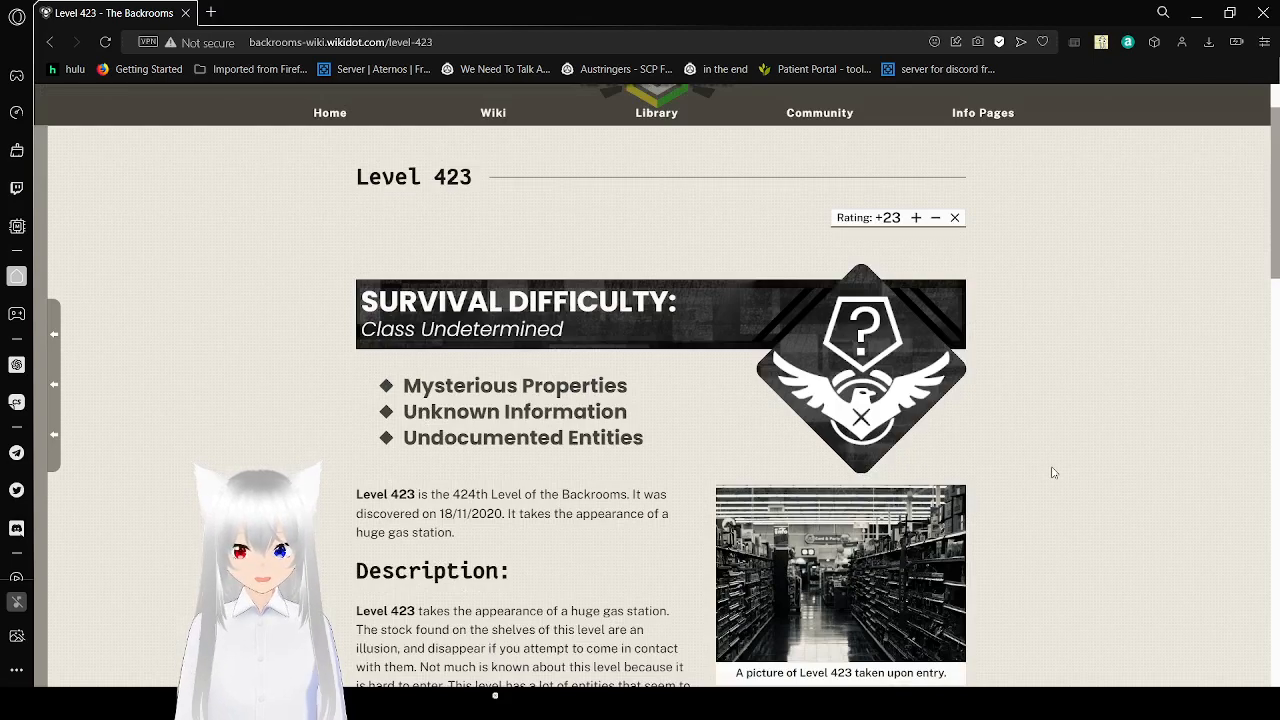
scroll(up, 3)
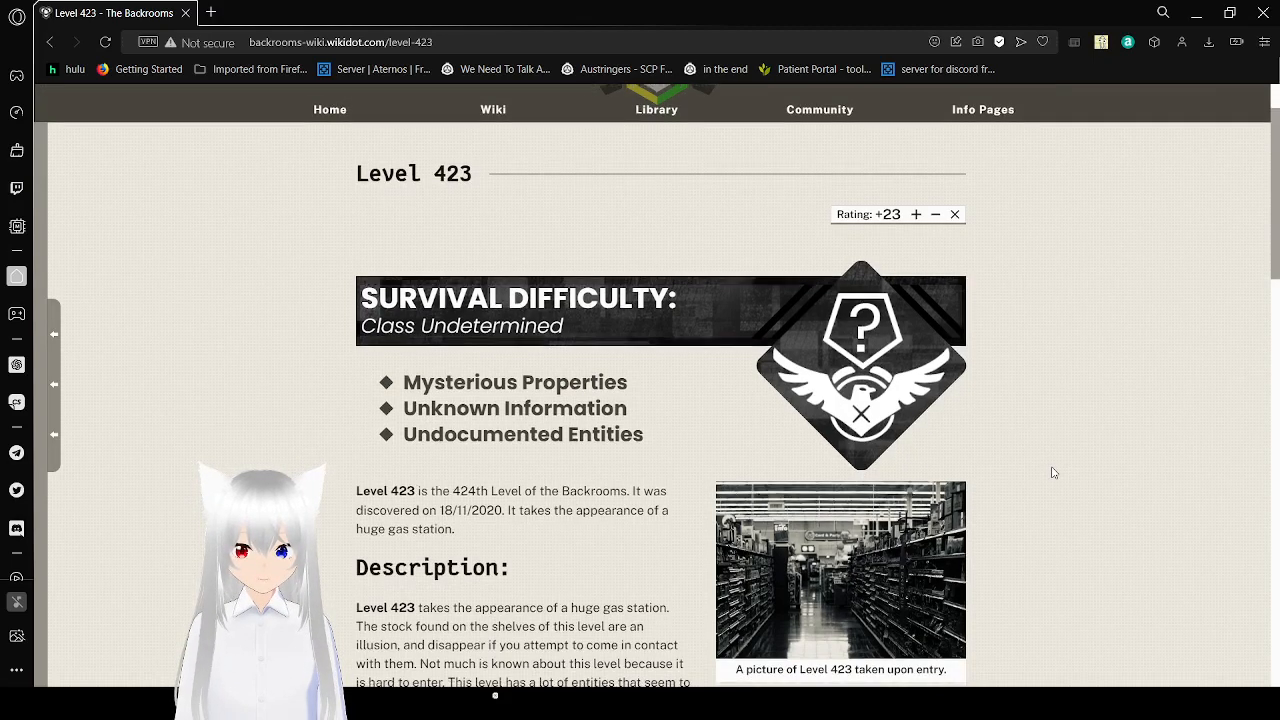
scroll(down, 3)
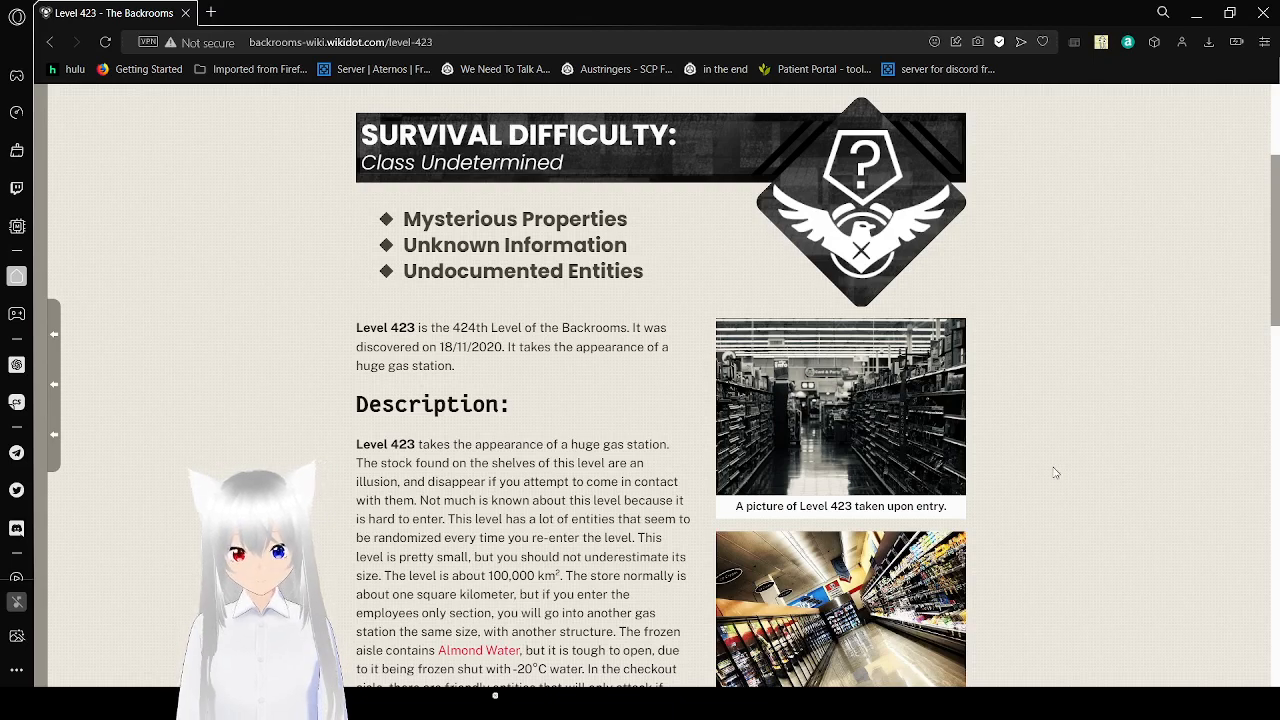
scroll(down, 3)
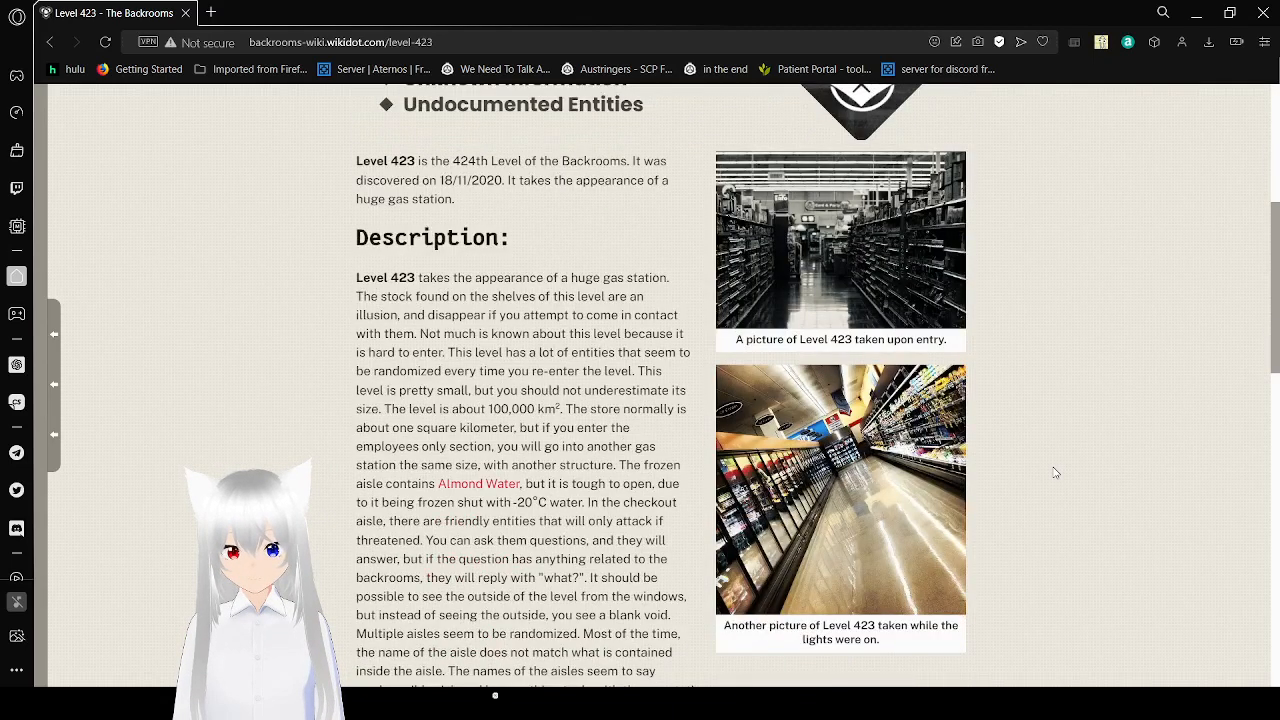
scroll(down, 3)
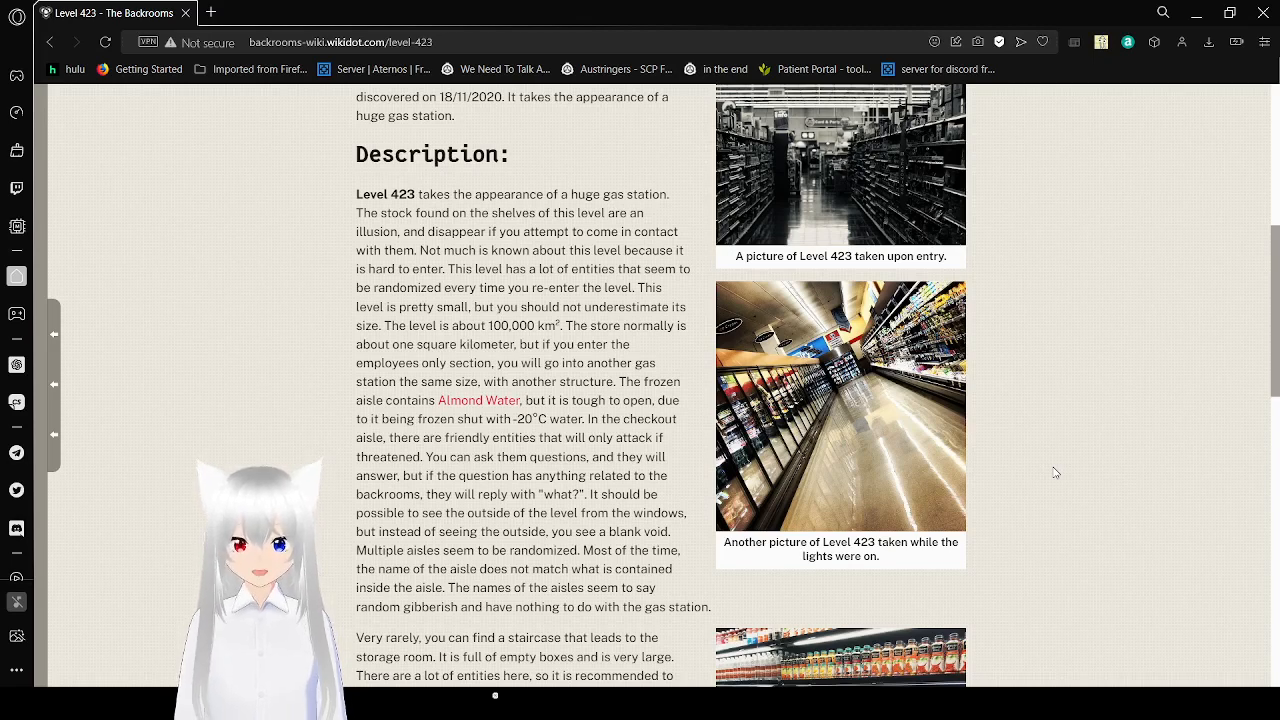
scroll(down, 3)
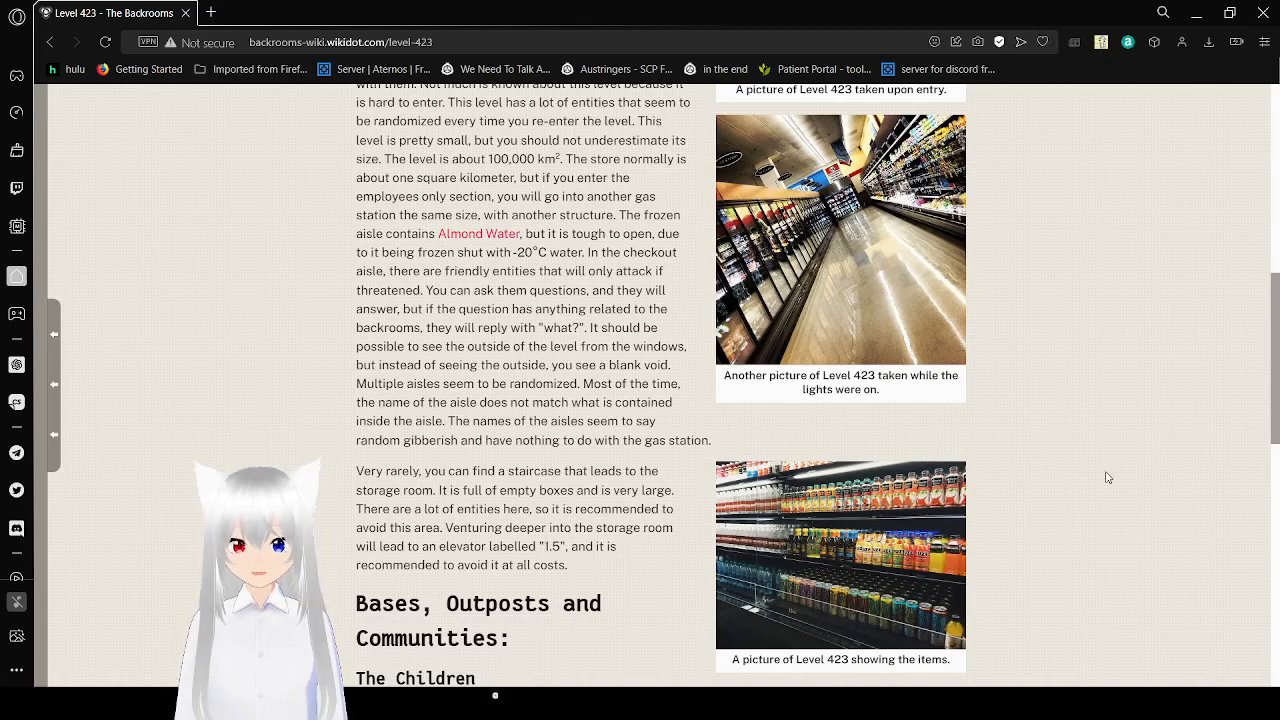
scroll(down, 3)
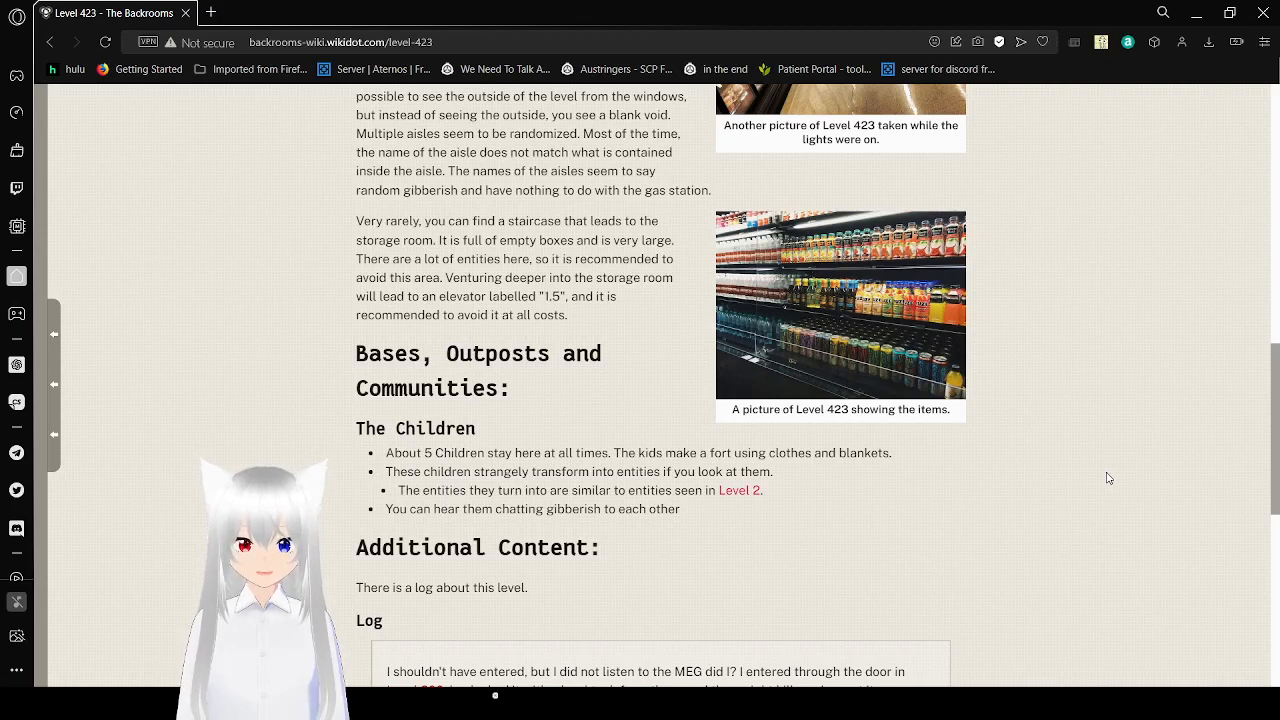
scroll(down, 3)
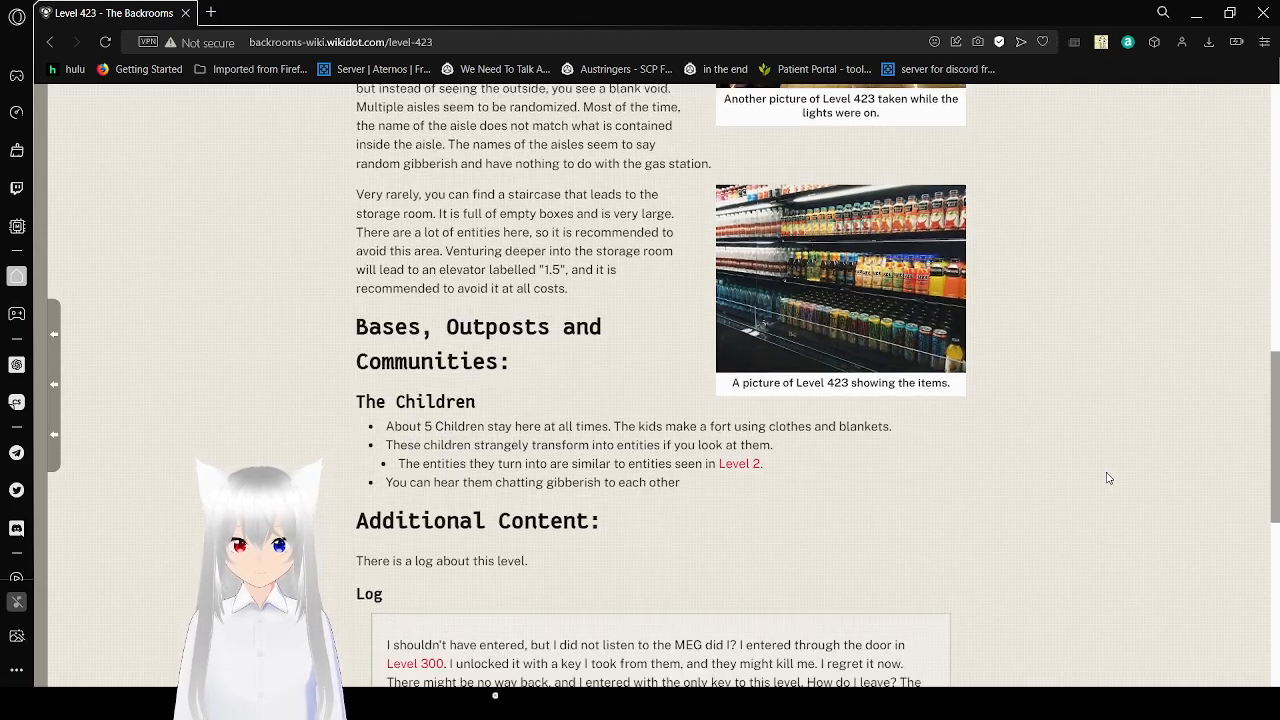
scroll(down, 3)
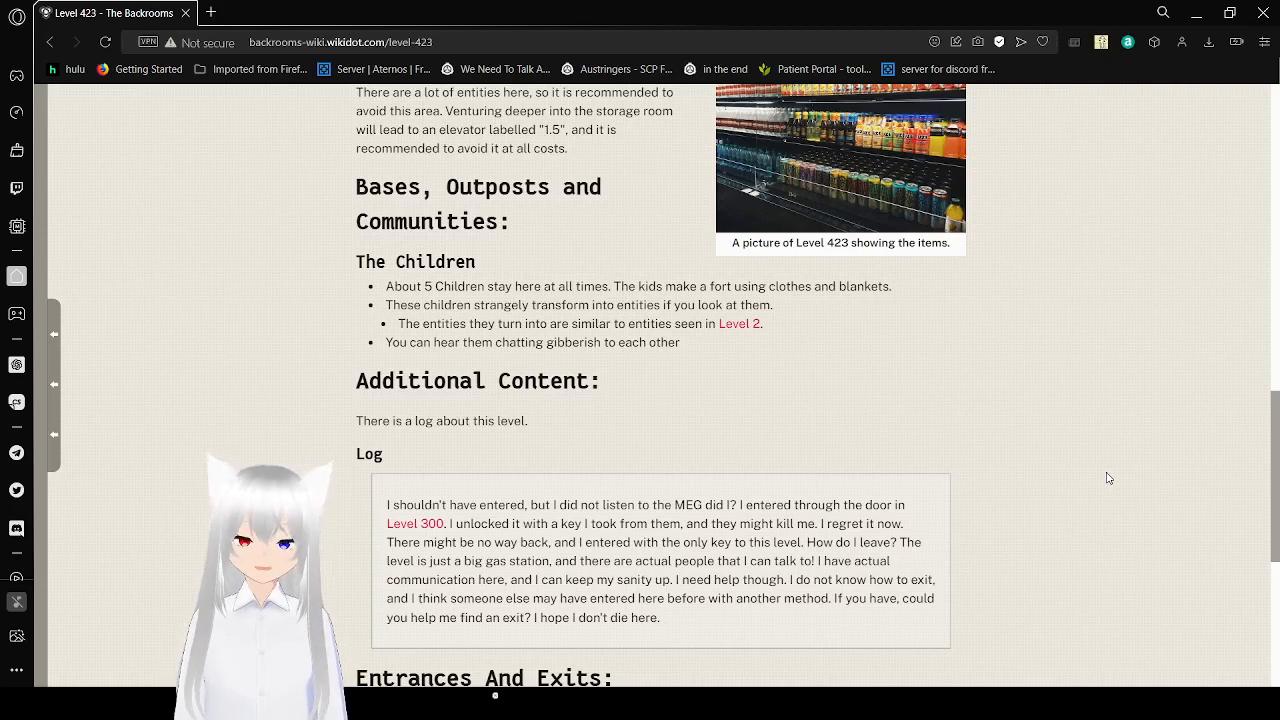
scroll(down, 3)
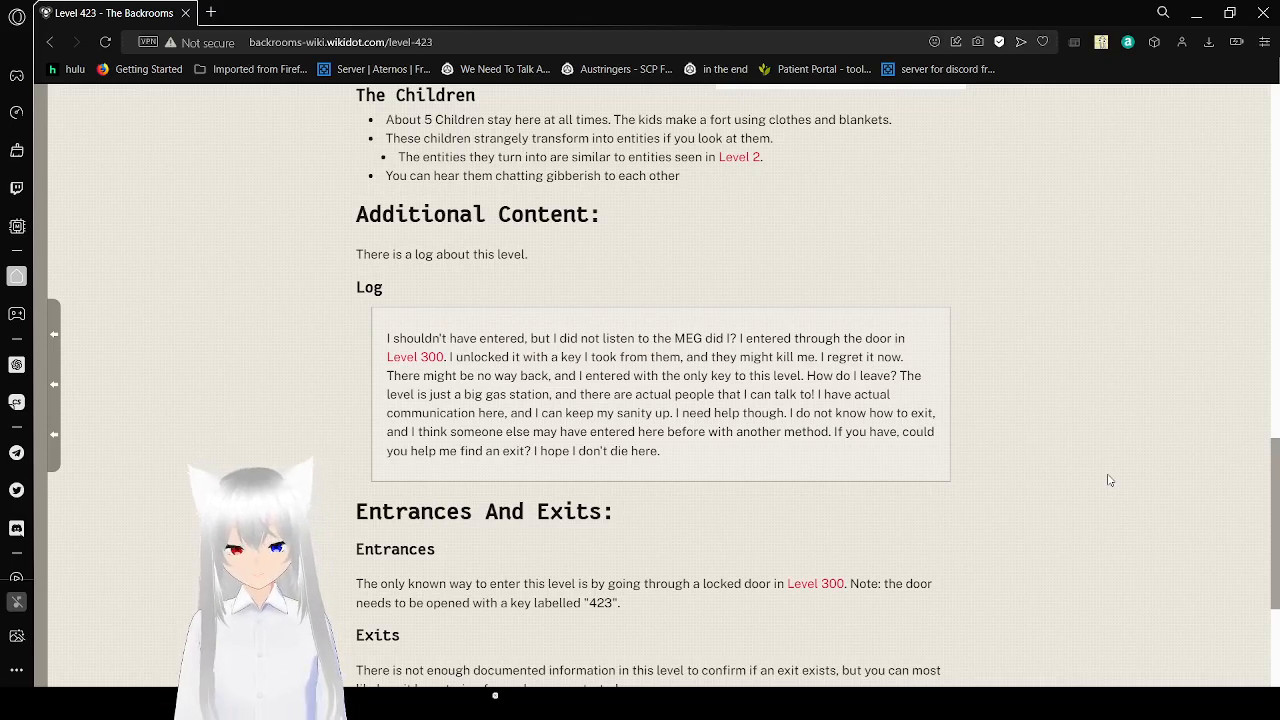
scroll(down, 3)
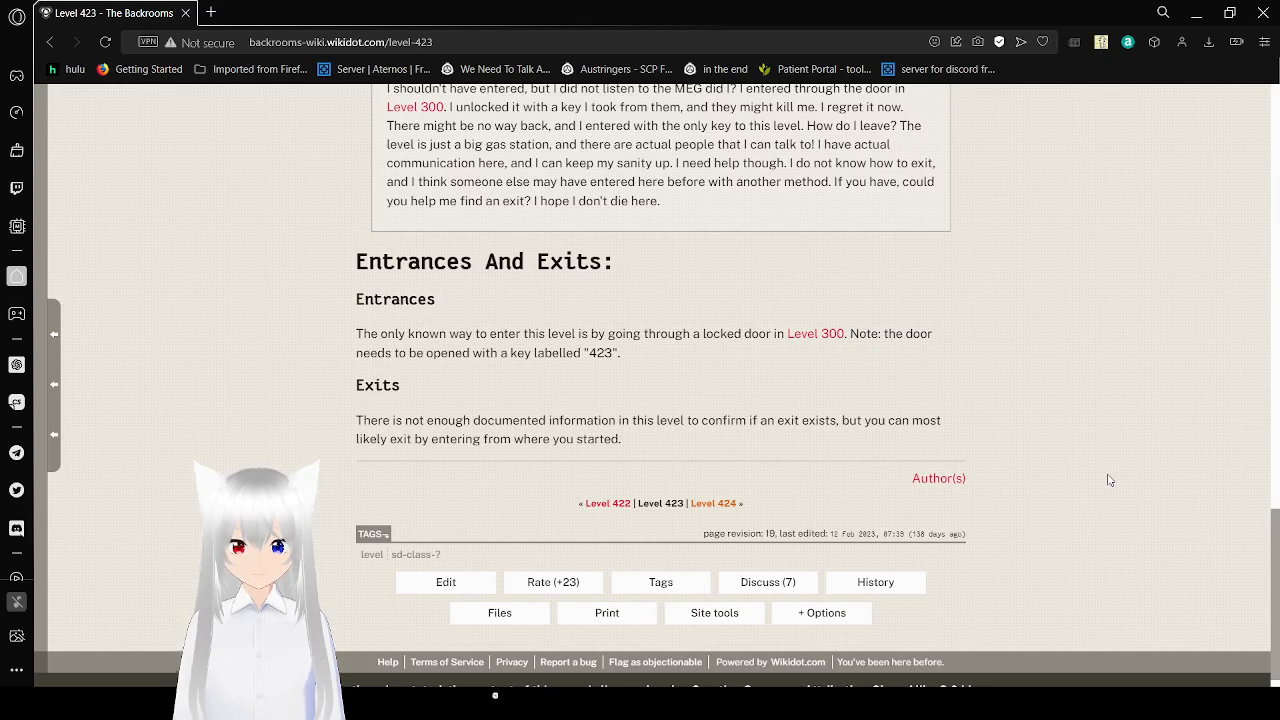
mouse_move(1085, 570)
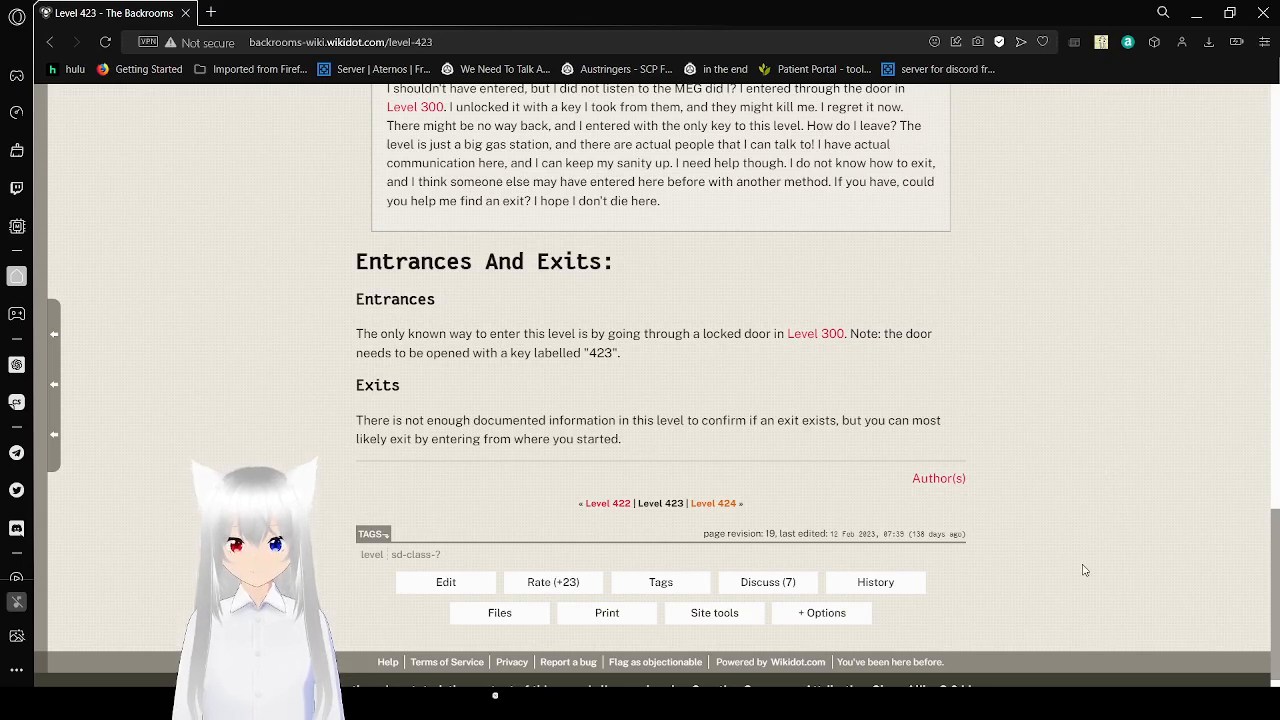